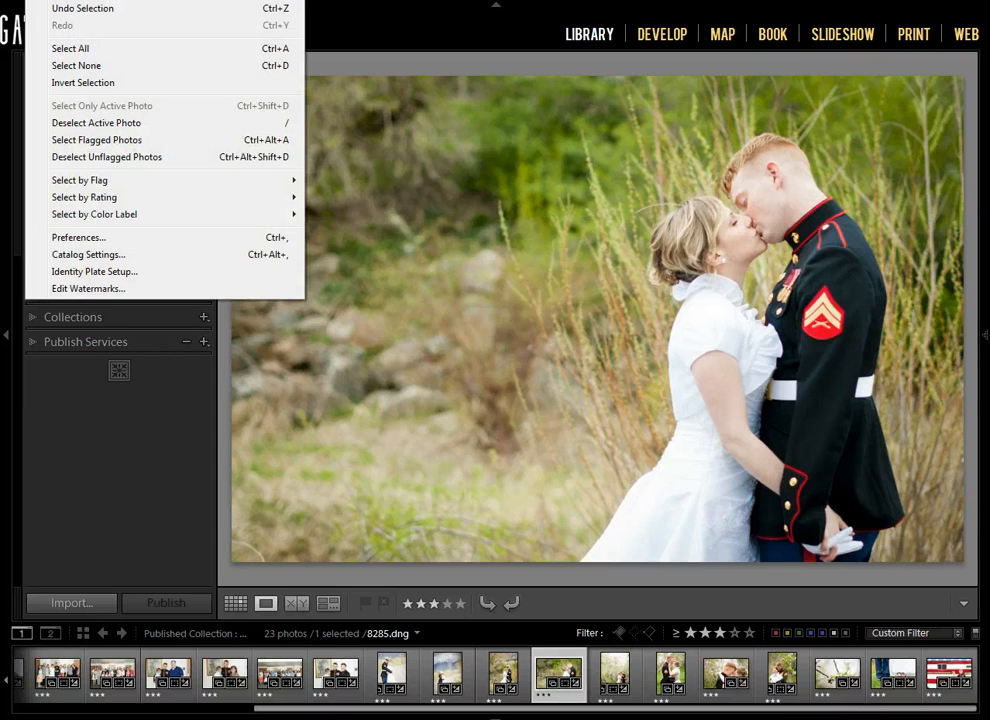
pyautogui.moveTo(96, 272)
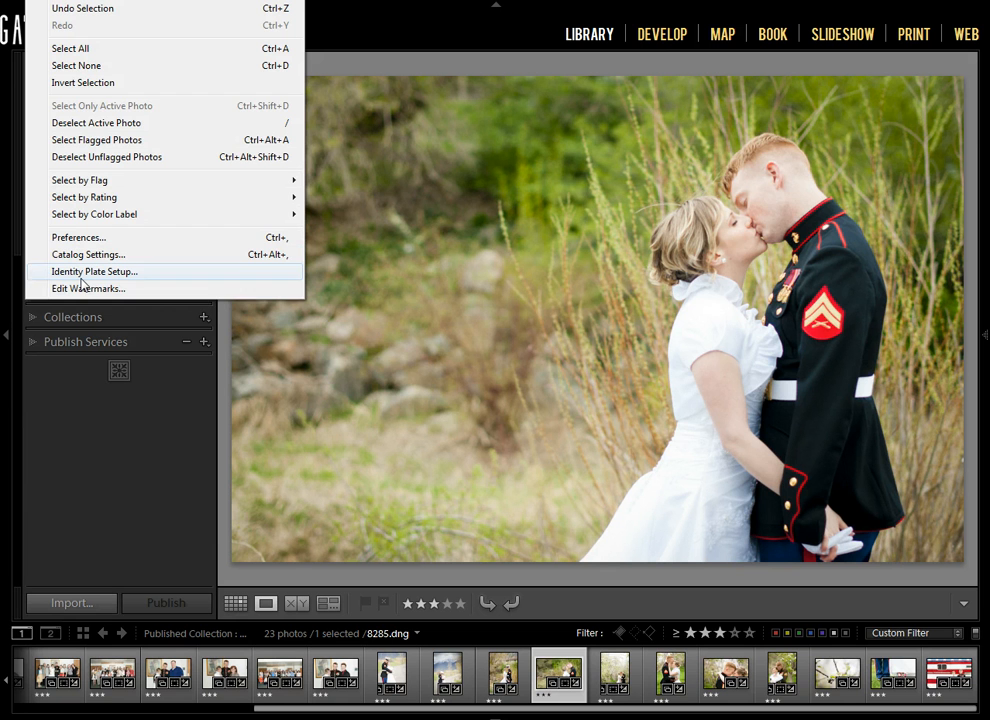
pyautogui.moveTo(88, 288)
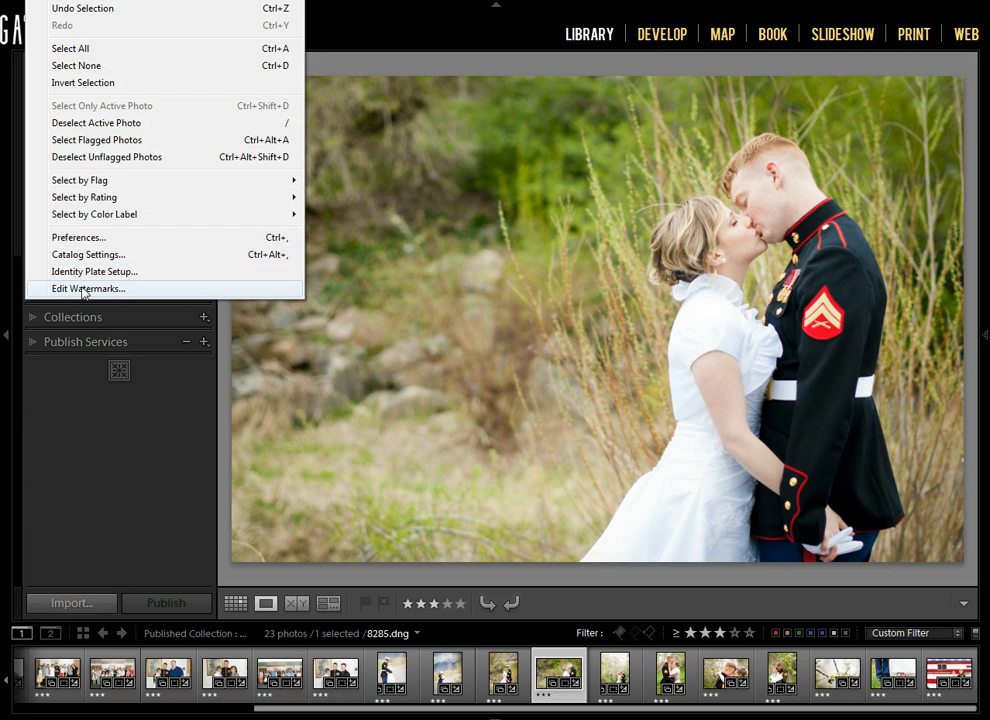
# Step: Open the Watermark Editor from the Edit menu's Edit Watermarks command
pyautogui.click(88, 288)
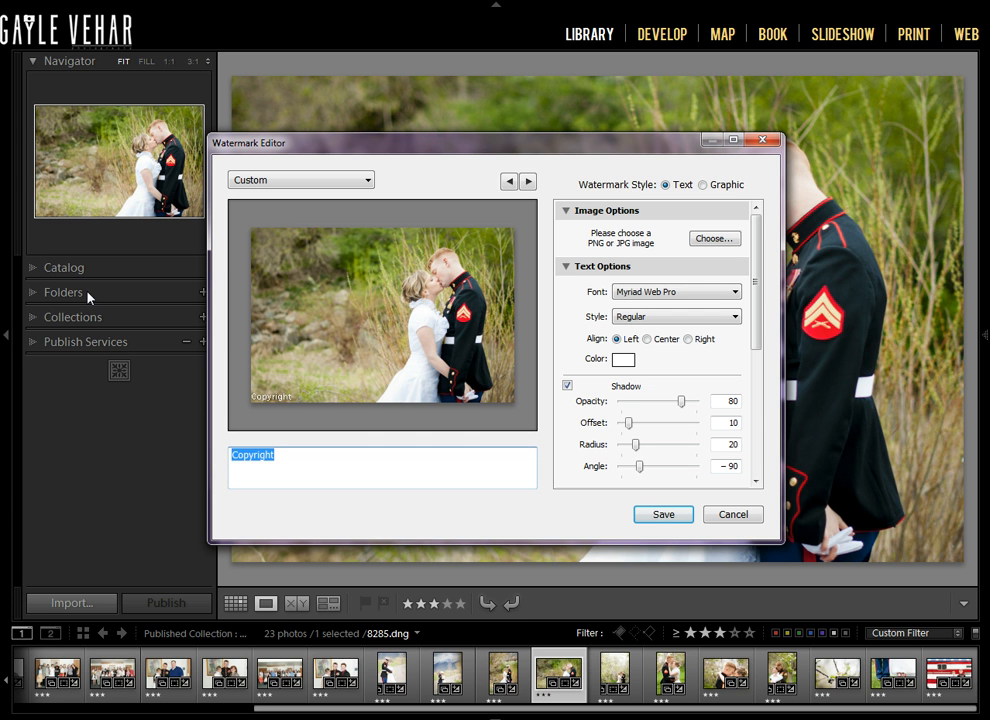
# Step: Replace the default Copyright text with '© Gayle Vehar Photography'
pyautogui.press('Delete')
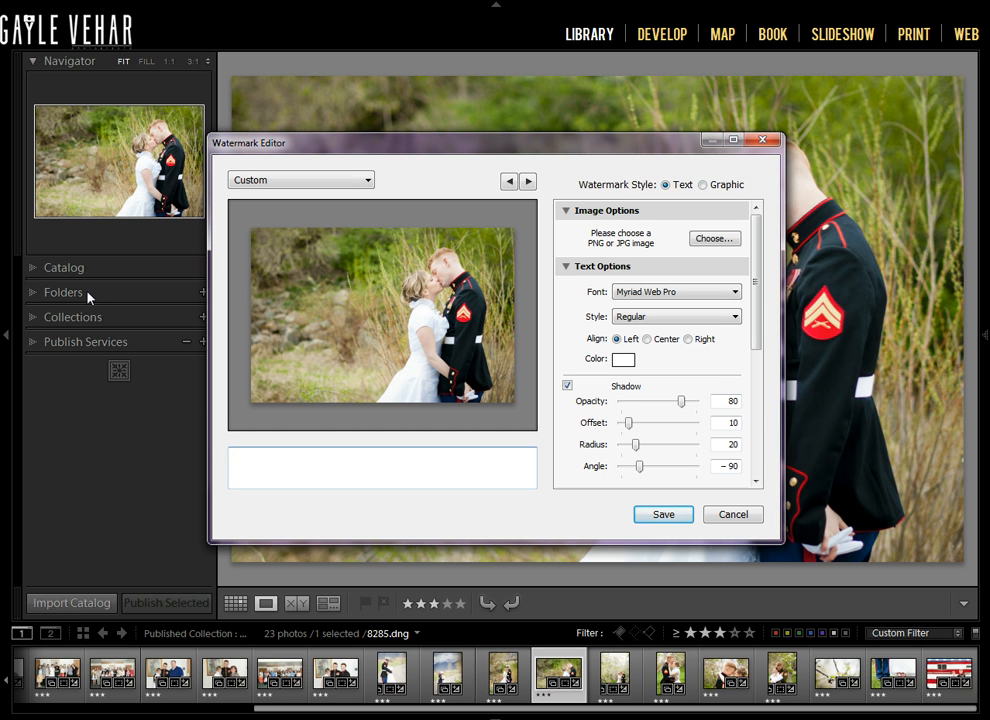
pyautogui.write('©')
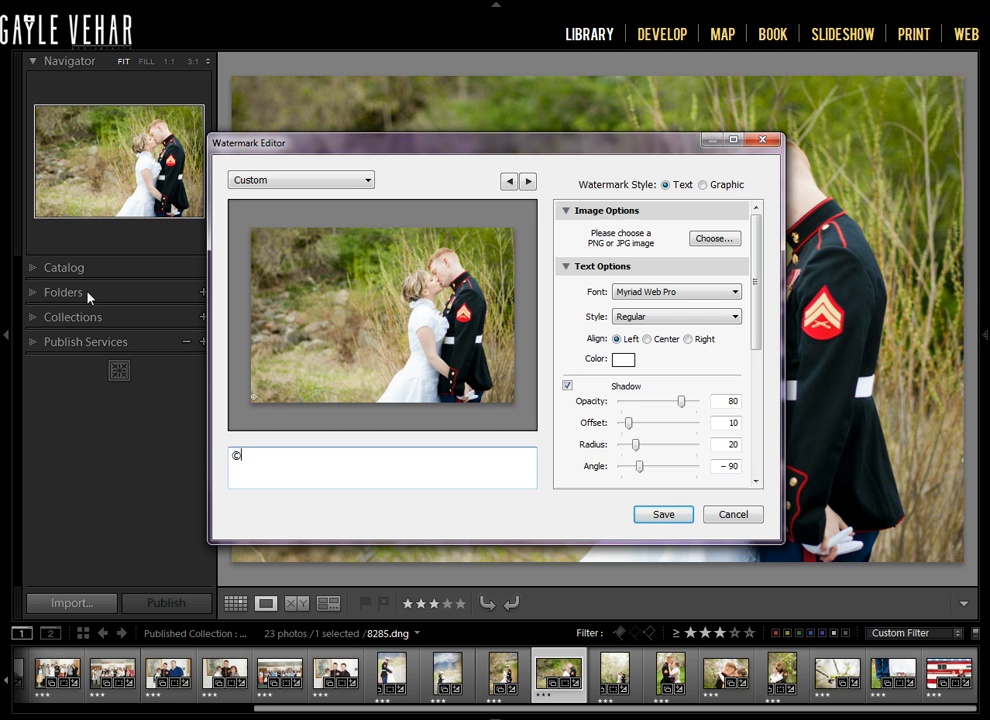
pyautogui.write('Gayle')
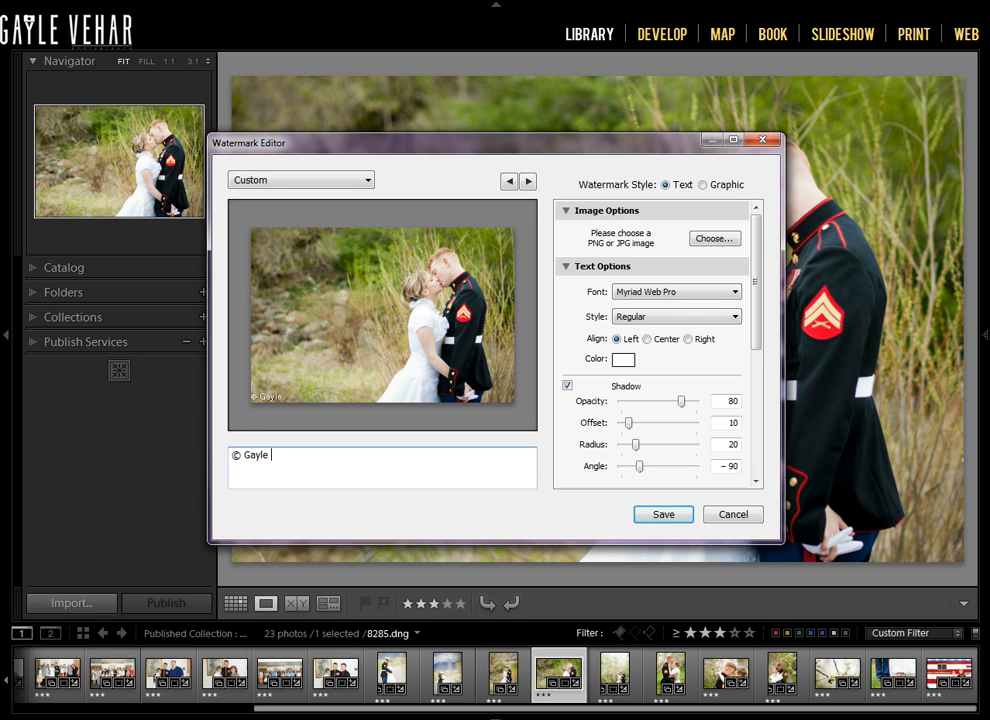
pyautogui.write('Vehar Photogr')
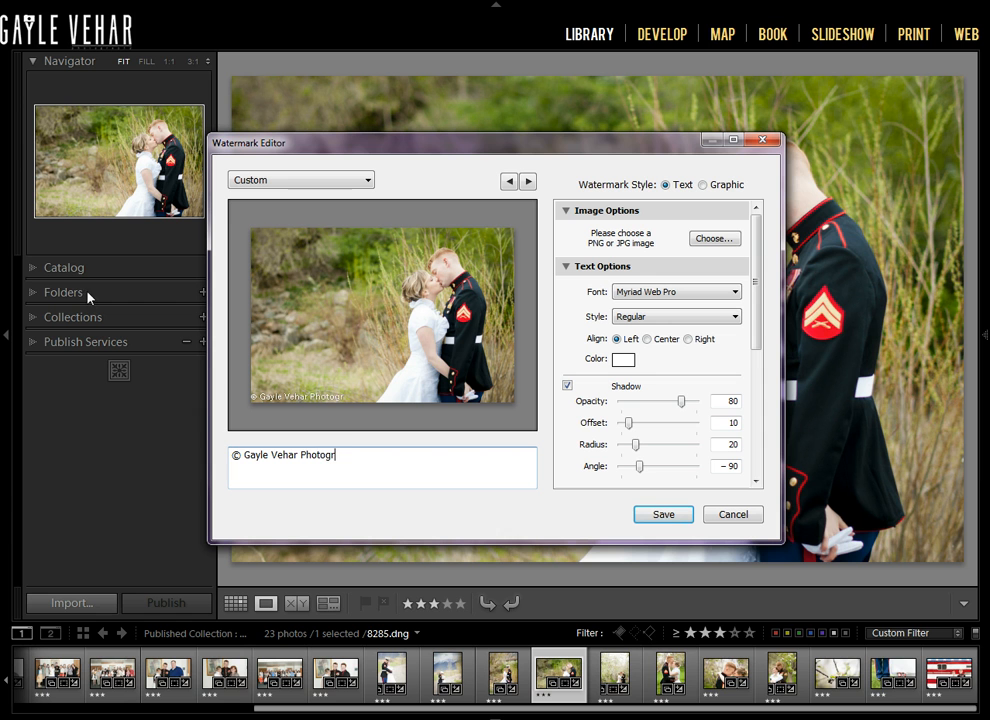
pyautogui.write('aphy')
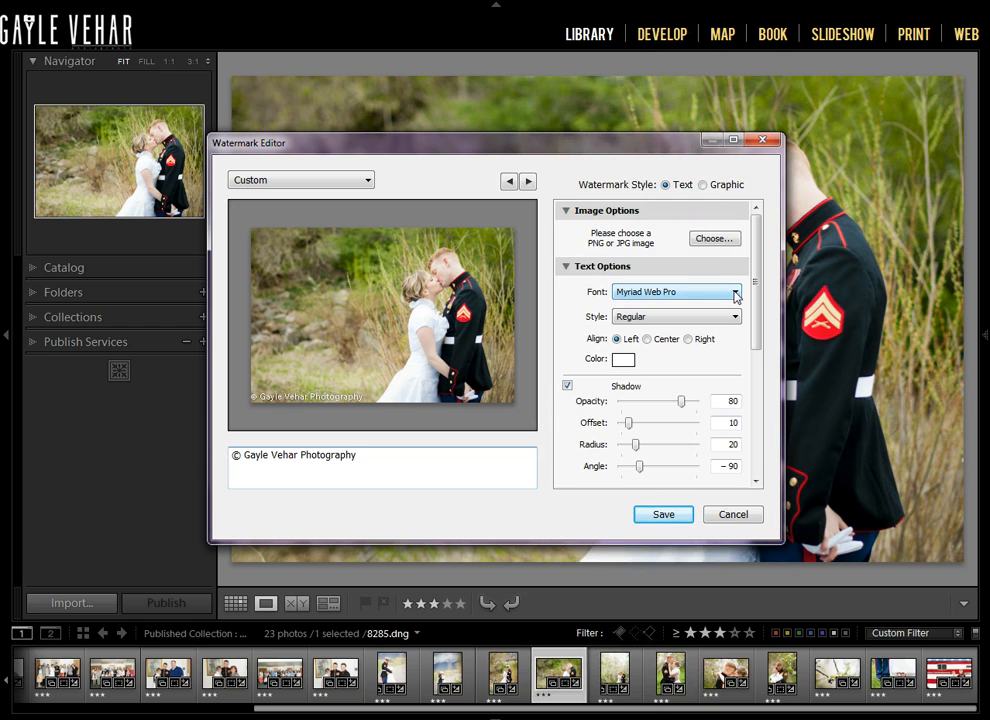
# Step: Set the watermark font to Bebas, keep Regular style after trying Bold, and turn Shadow off
pyautogui.click(736, 292)
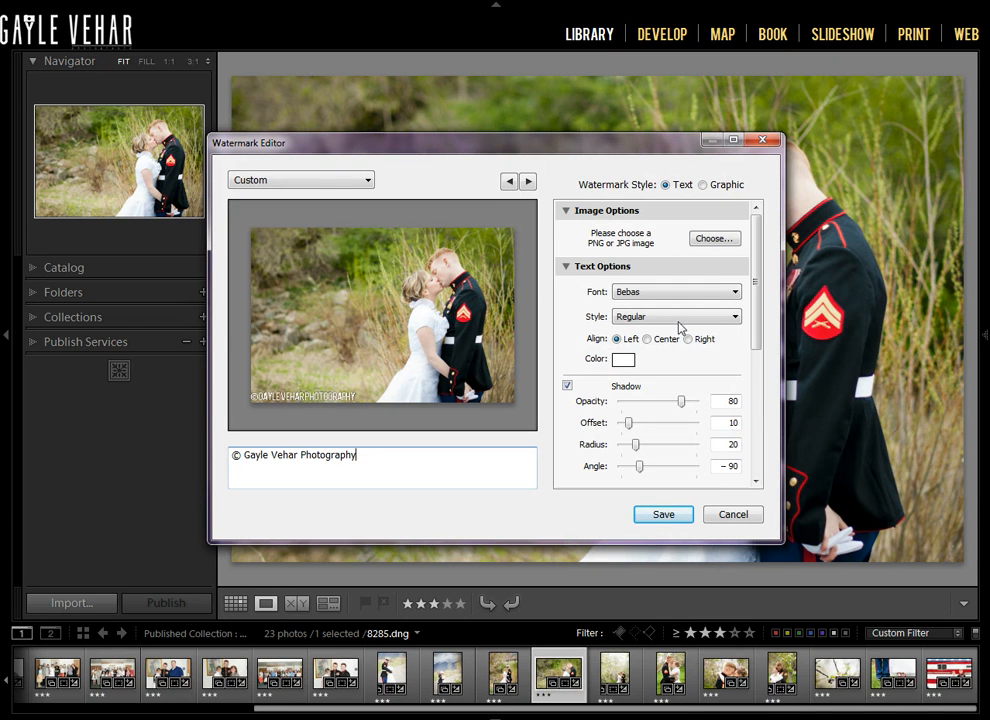
pyautogui.click(676, 316)
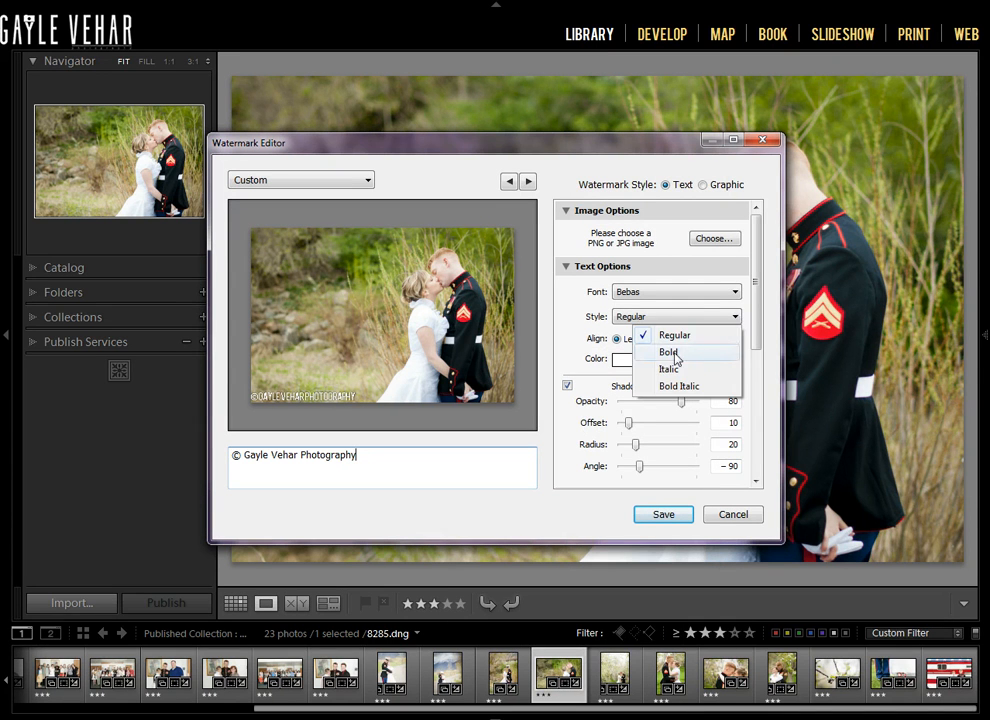
pyautogui.click(668, 352)
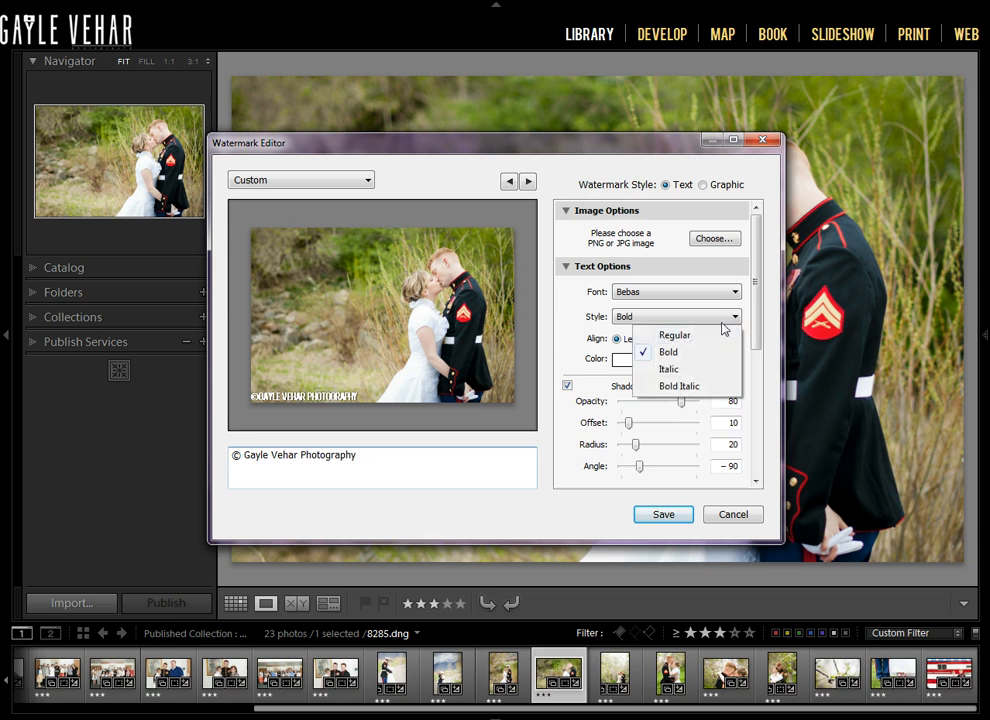
pyautogui.click(674, 336)
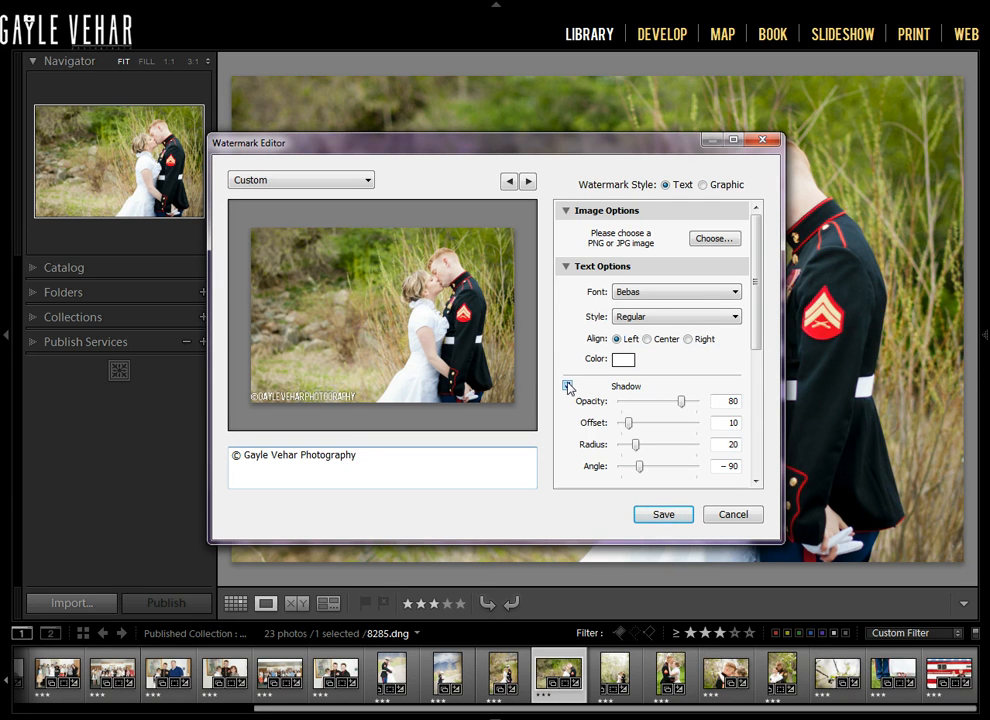
pyautogui.click(568, 388)
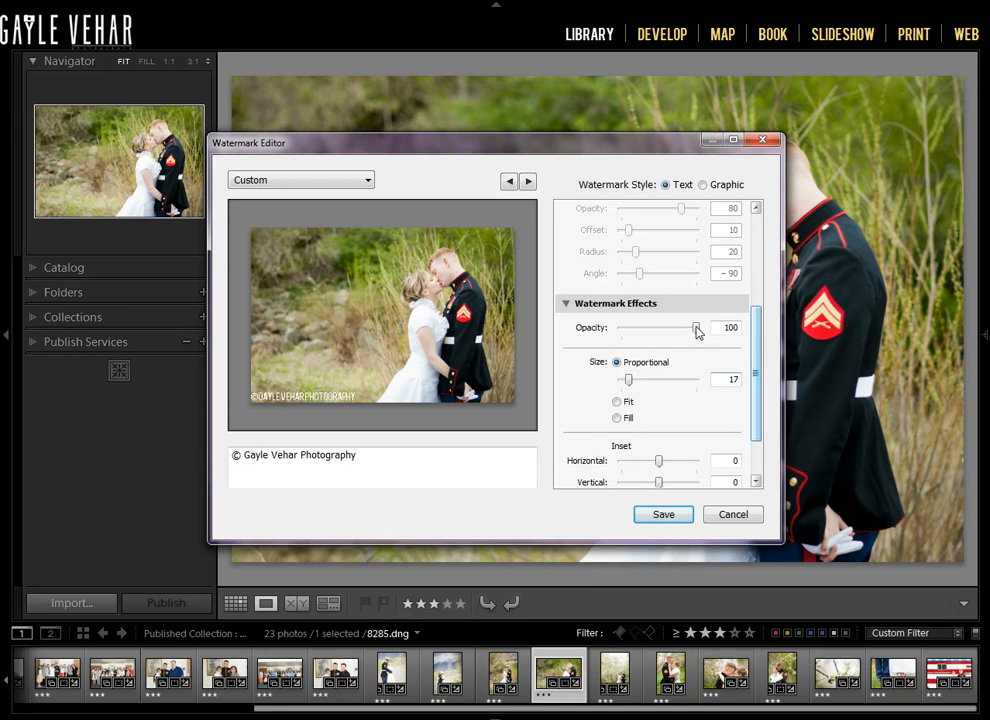
# Step: Set the text watermark opacity to 44 and proportional size to 29
pyautogui.moveTo(696, 328); pyautogui.dragTo(656, 328)
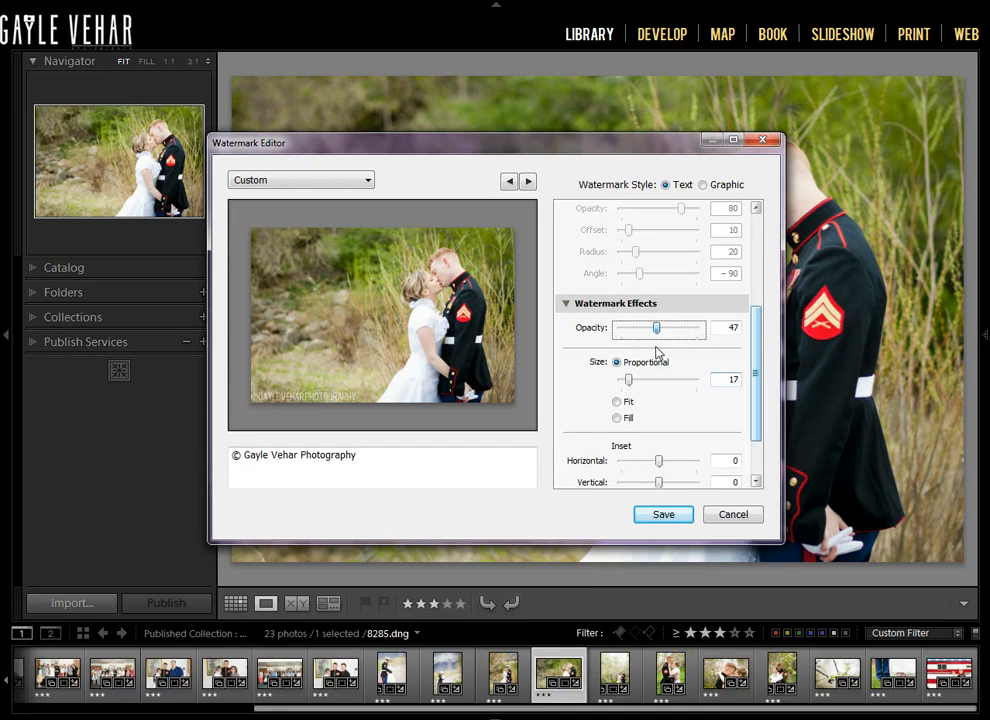
pyautogui.moveTo(656, 328); pyautogui.dragTo(652, 328)
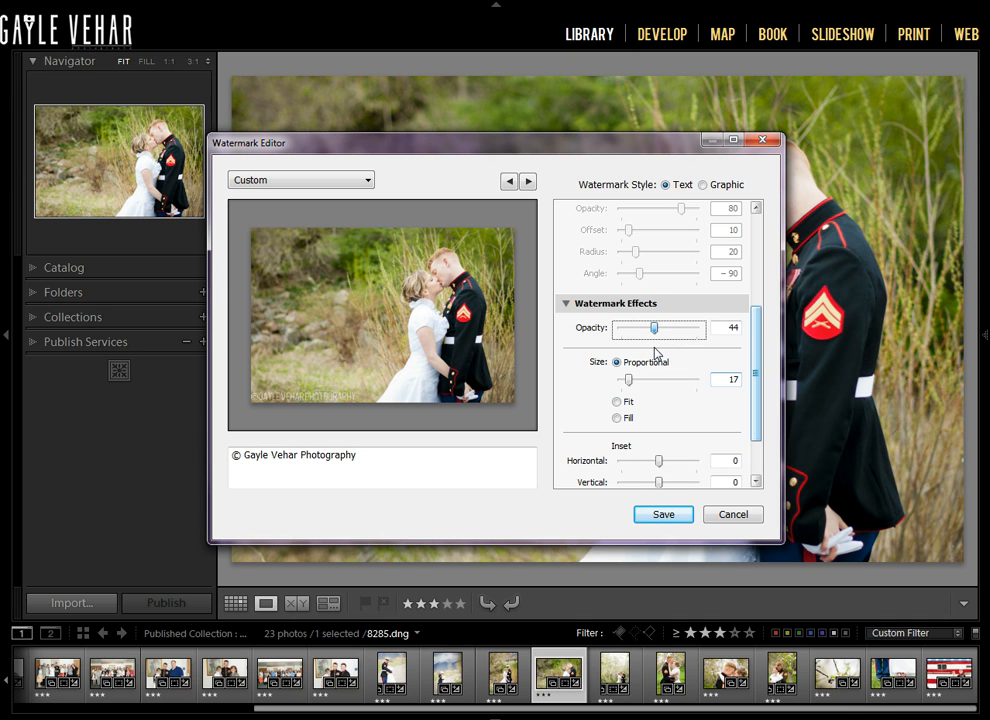
pyautogui.moveTo(628, 380); pyautogui.dragTo(648, 380)
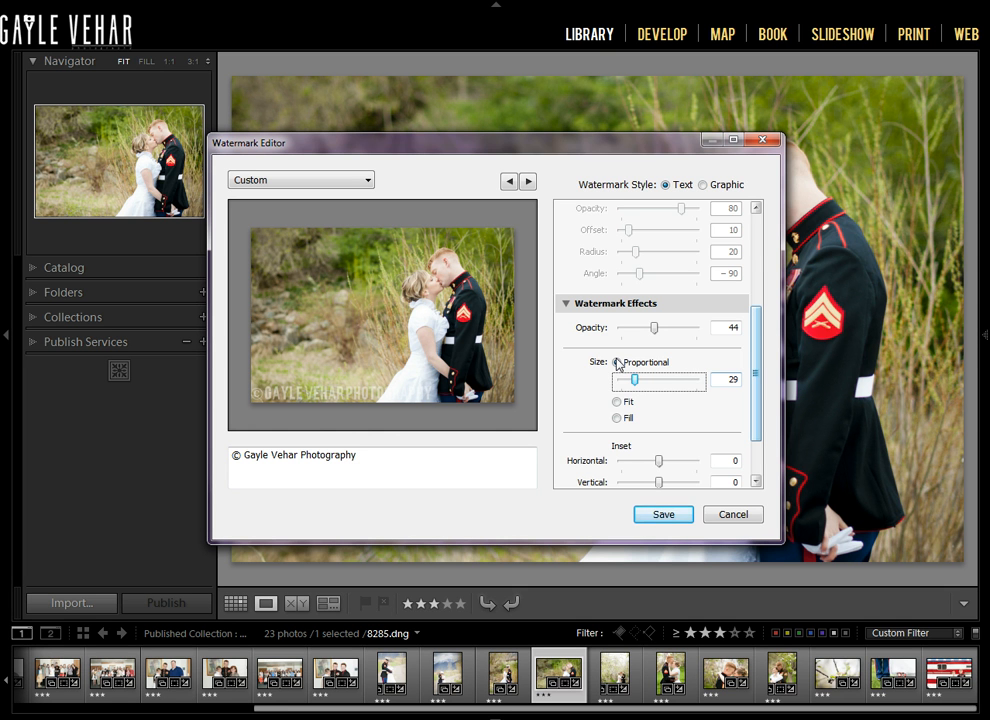
pyautogui.click(616, 362)
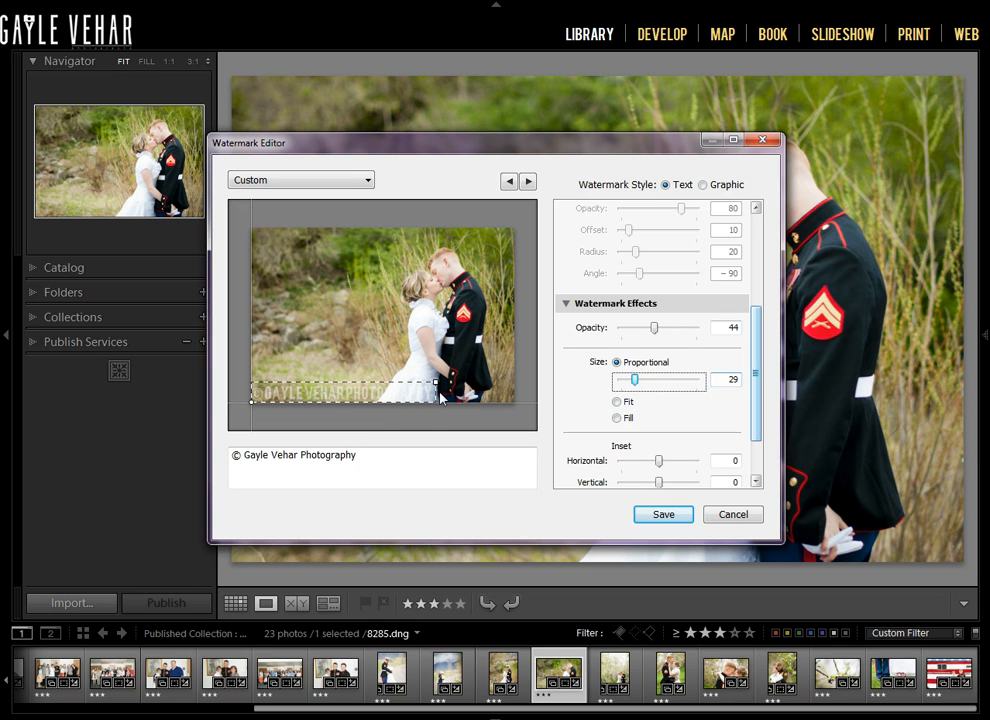
pyautogui.moveTo(260, 350)
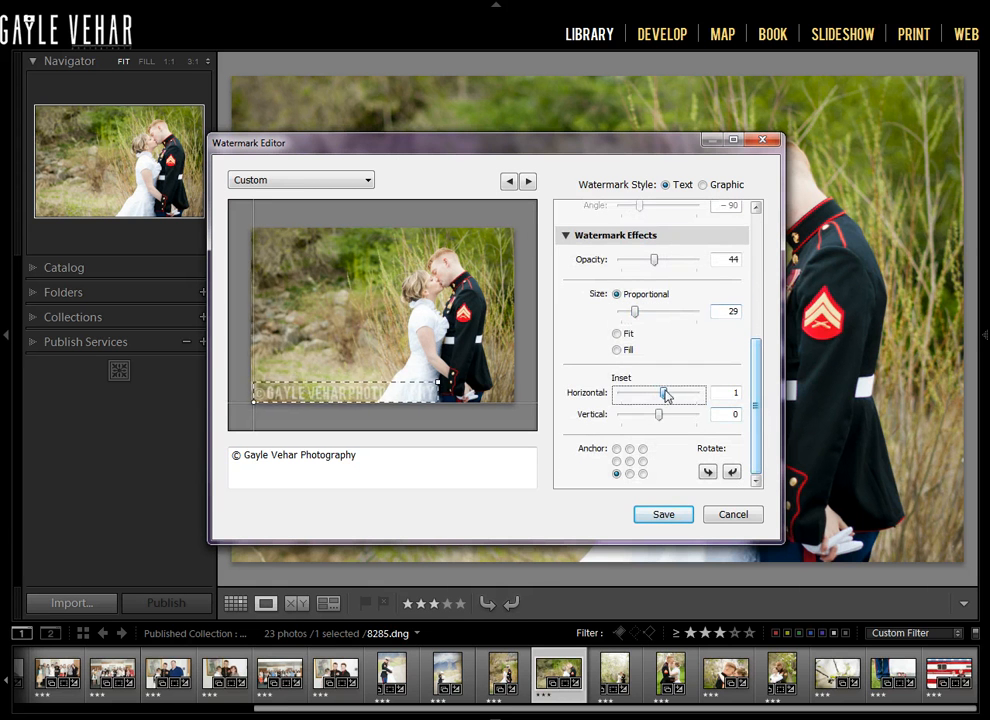
# Step: Set insets of 2 and 1 and anchor the watermark at bottom centre
pyautogui.moveTo(658, 414); pyautogui.dragTo(664, 414)
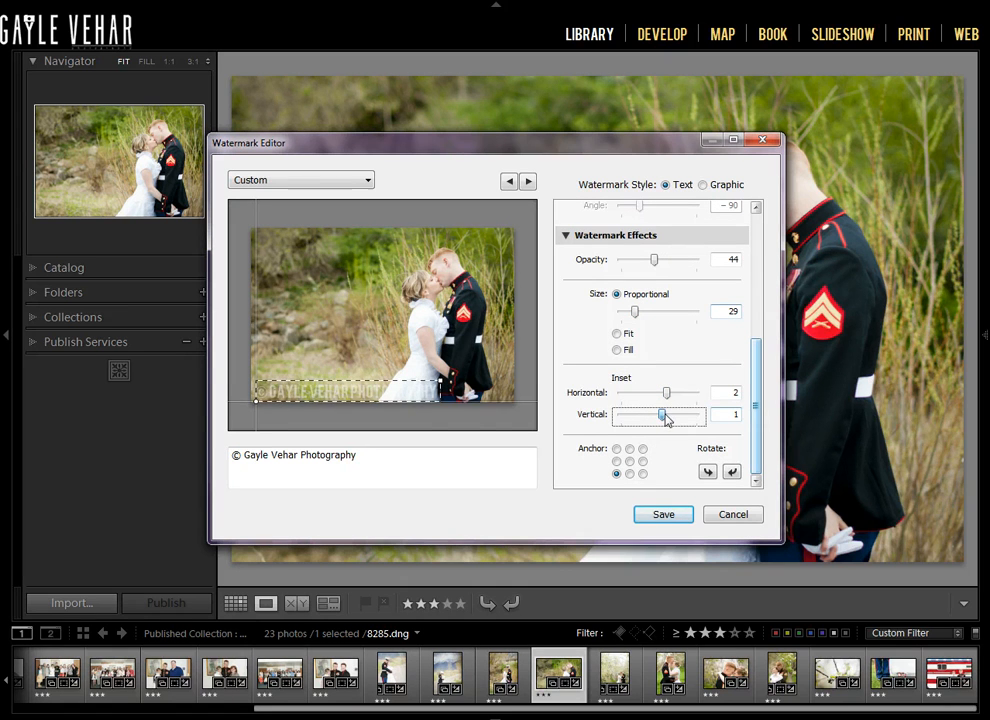
pyautogui.moveTo(670, 414); pyautogui.dragTo(664, 414)
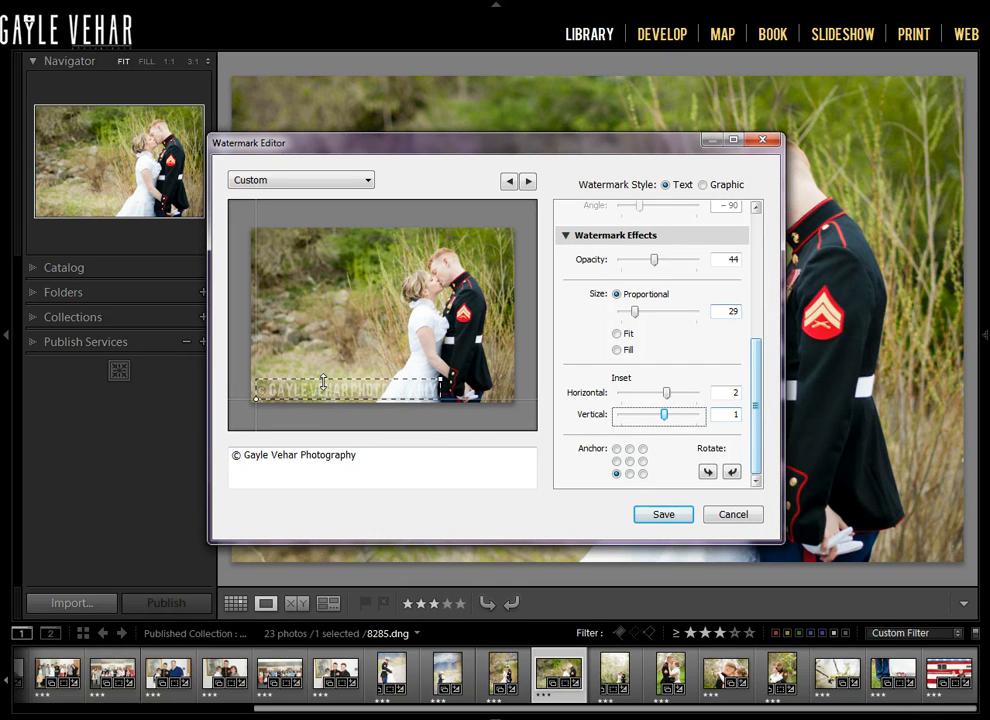
pyautogui.moveTo(618, 464)
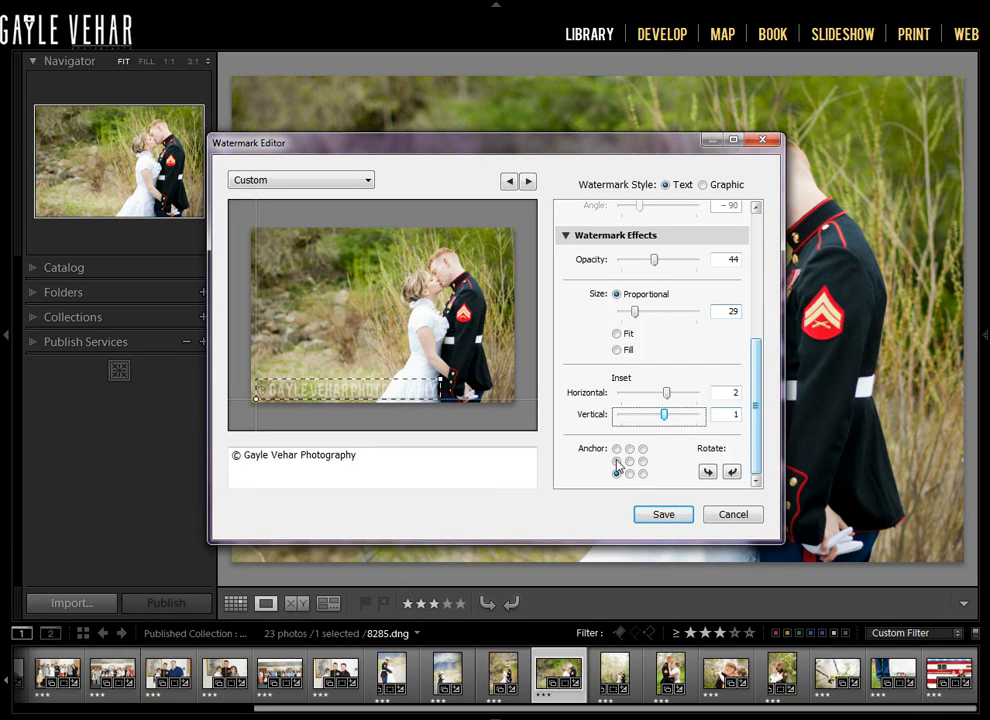
pyautogui.click(630, 448)
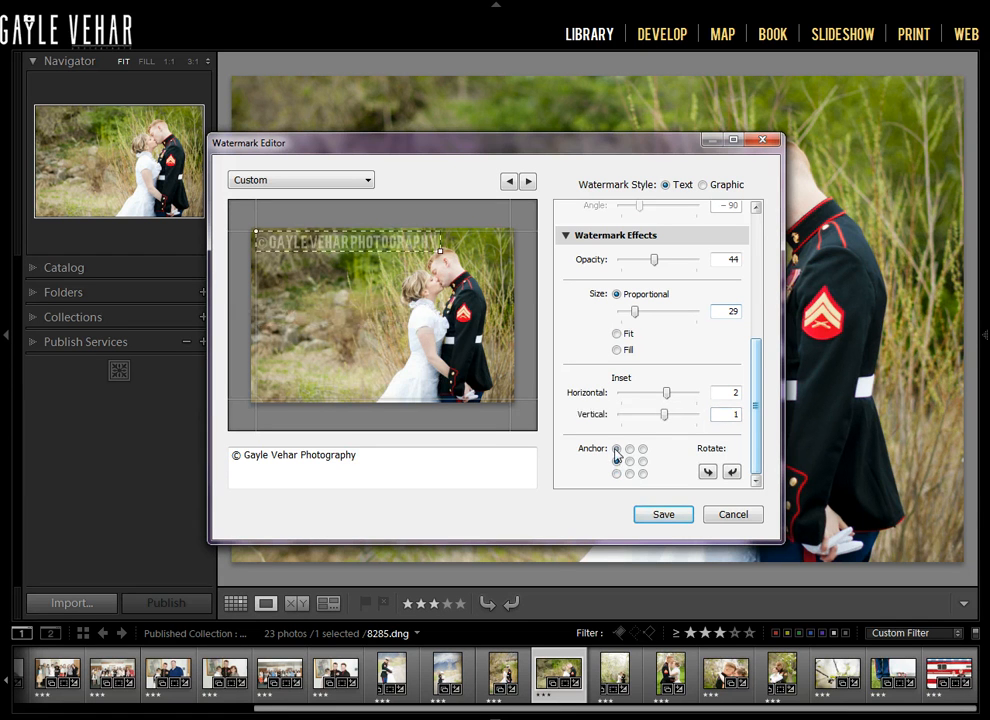
pyautogui.click(630, 448)
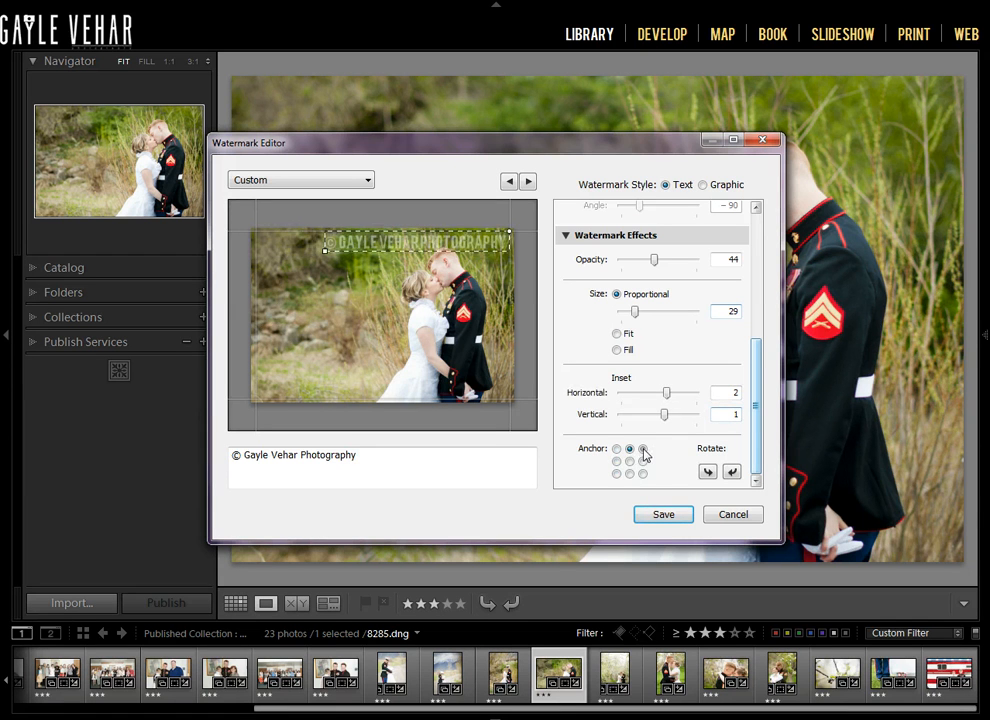
pyautogui.click(616, 472)
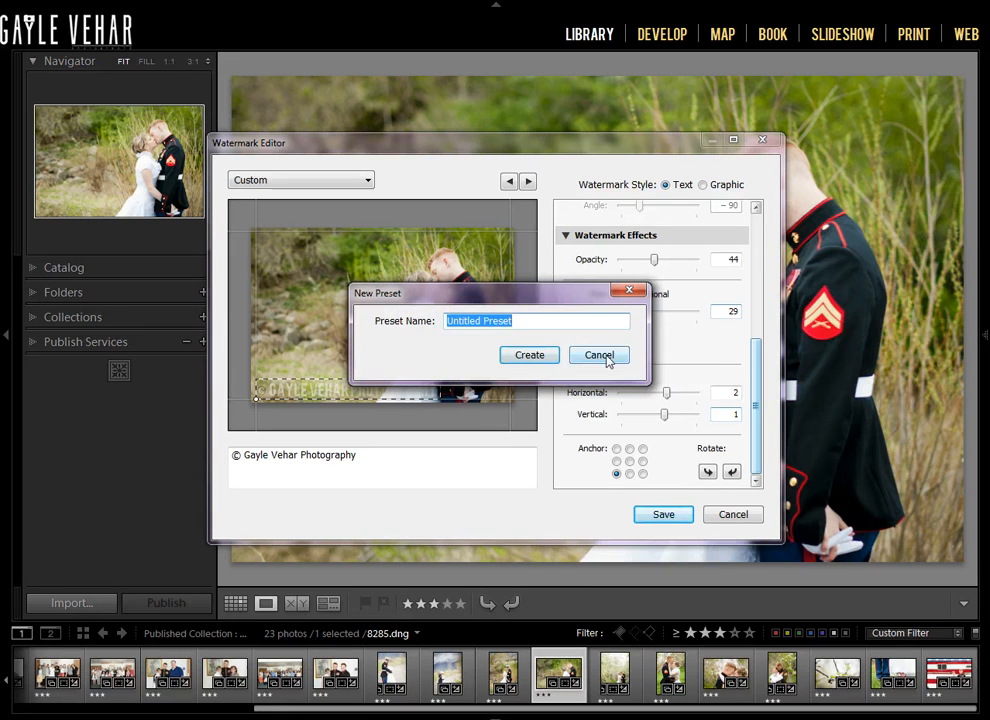
pyautogui.click(600, 356)
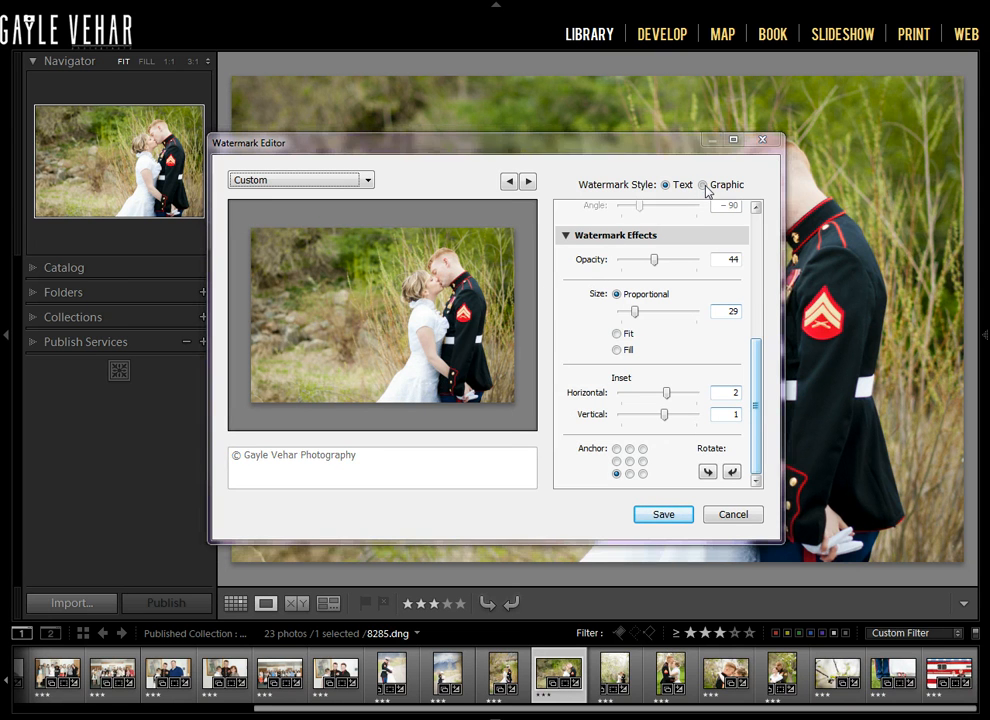
# Step: Switch to a Graphic watermark and load the yellow camera lightroom watermark PNG logo
pyautogui.click(704, 184)
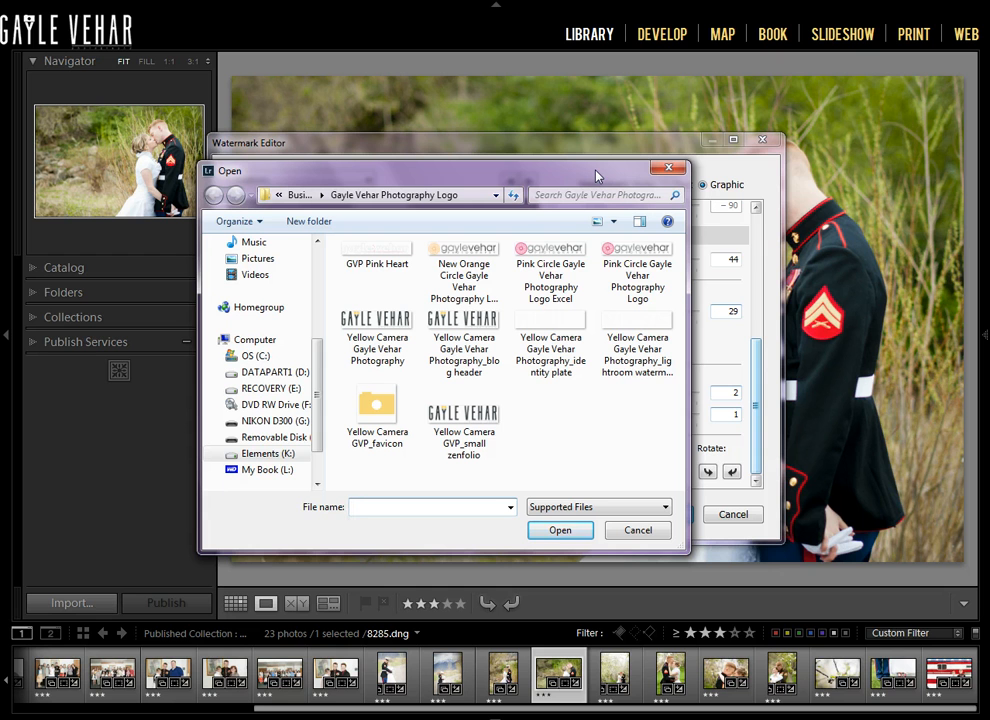
pyautogui.click(432, 508)
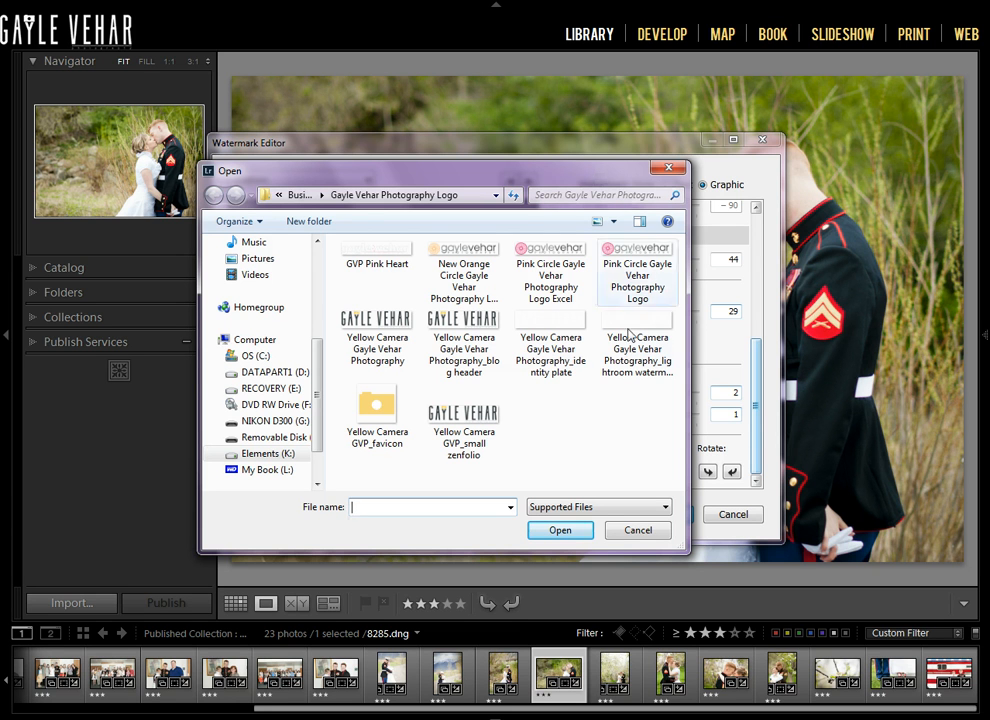
pyautogui.moveTo(636, 344)
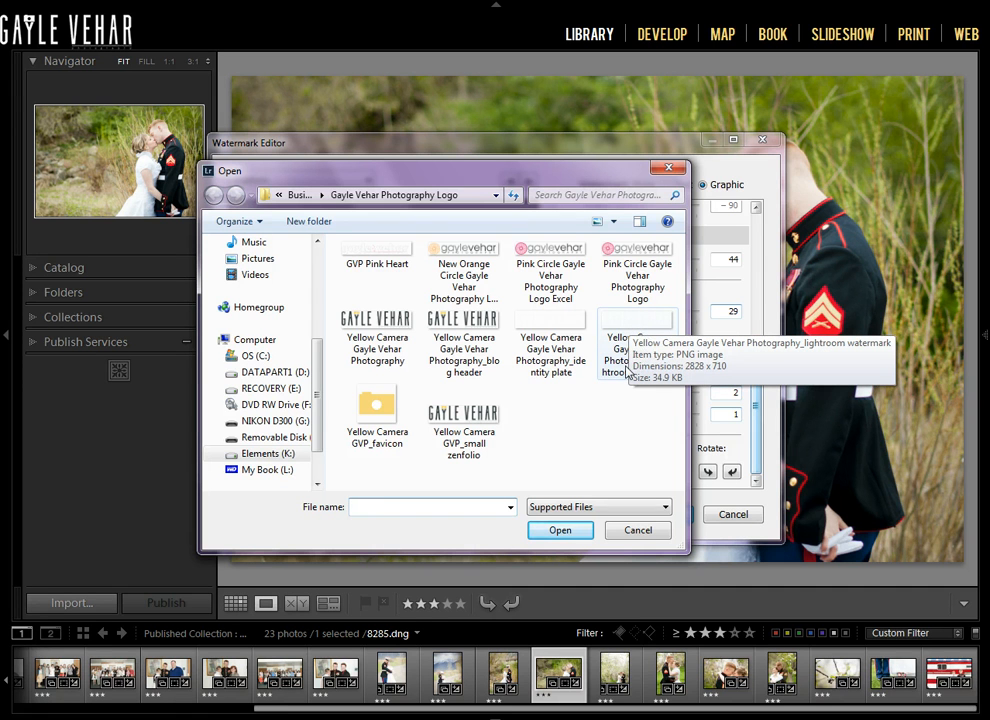
pyautogui.click(636, 344)
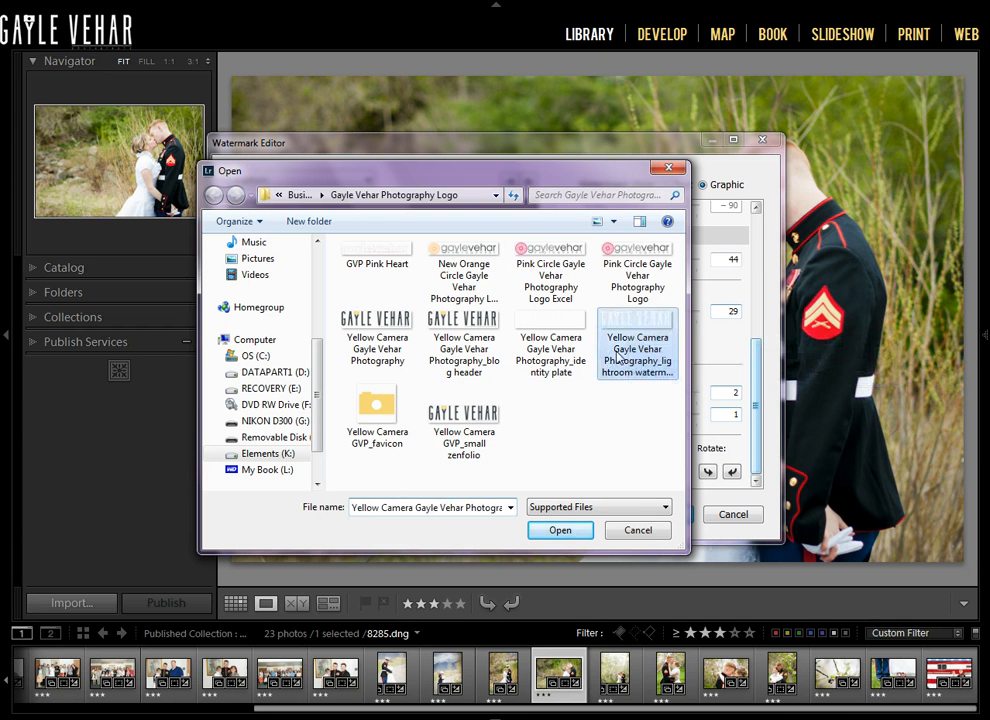
pyautogui.click(560, 530)
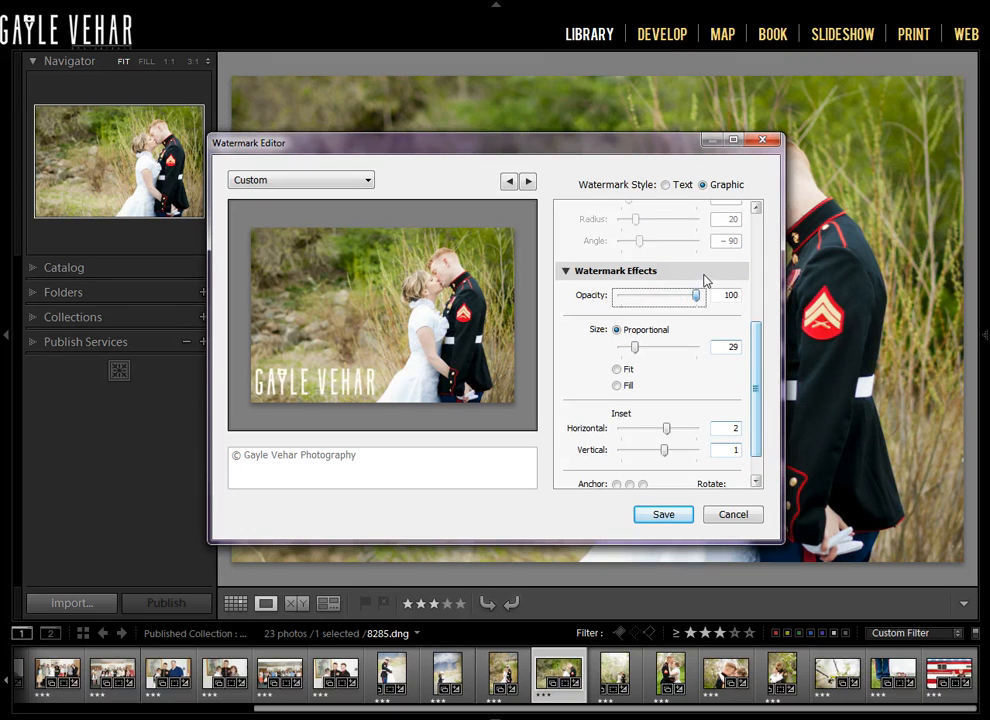
# Step: Set the logo watermark opacity to 59 and its proportional size back to 29
pyautogui.moveTo(696, 296); pyautogui.dragTo(672, 296)
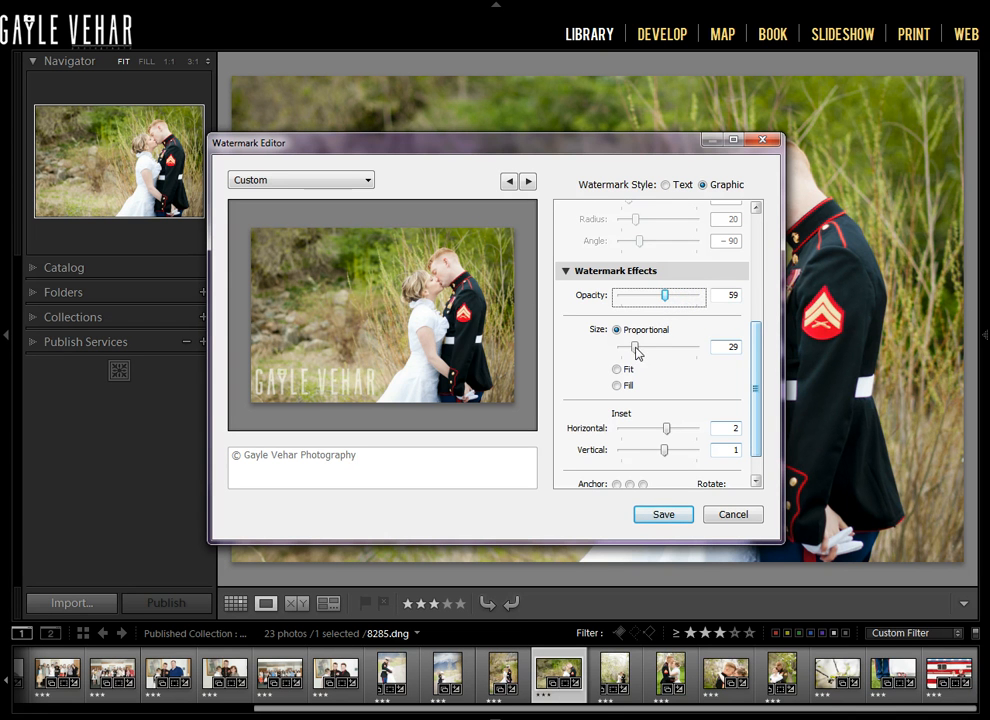
pyautogui.moveTo(636, 348); pyautogui.dragTo(650, 348)
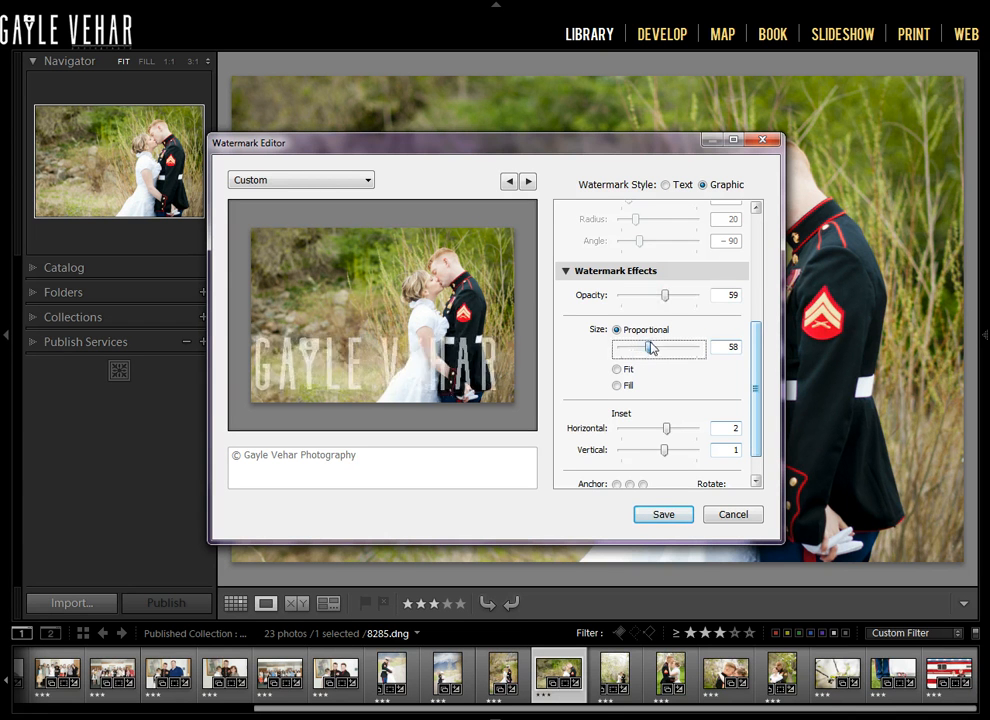
pyautogui.moveTo(652, 348); pyautogui.dragTo(636, 348)
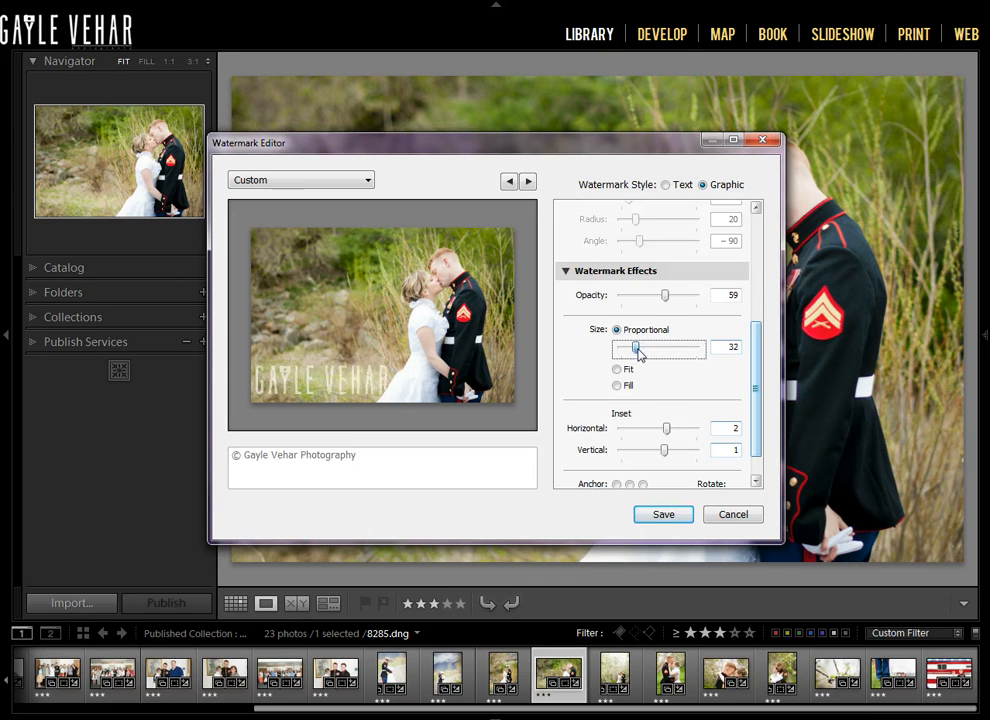
pyautogui.moveTo(636, 348); pyautogui.dragTo(632, 348)
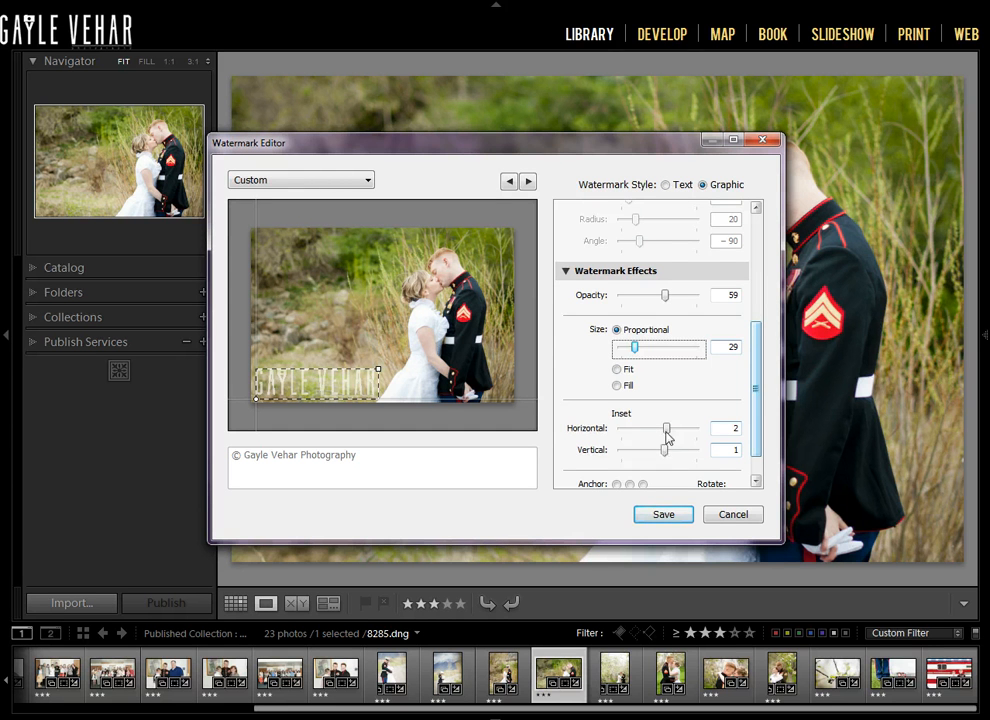
pyautogui.scroll(-3)
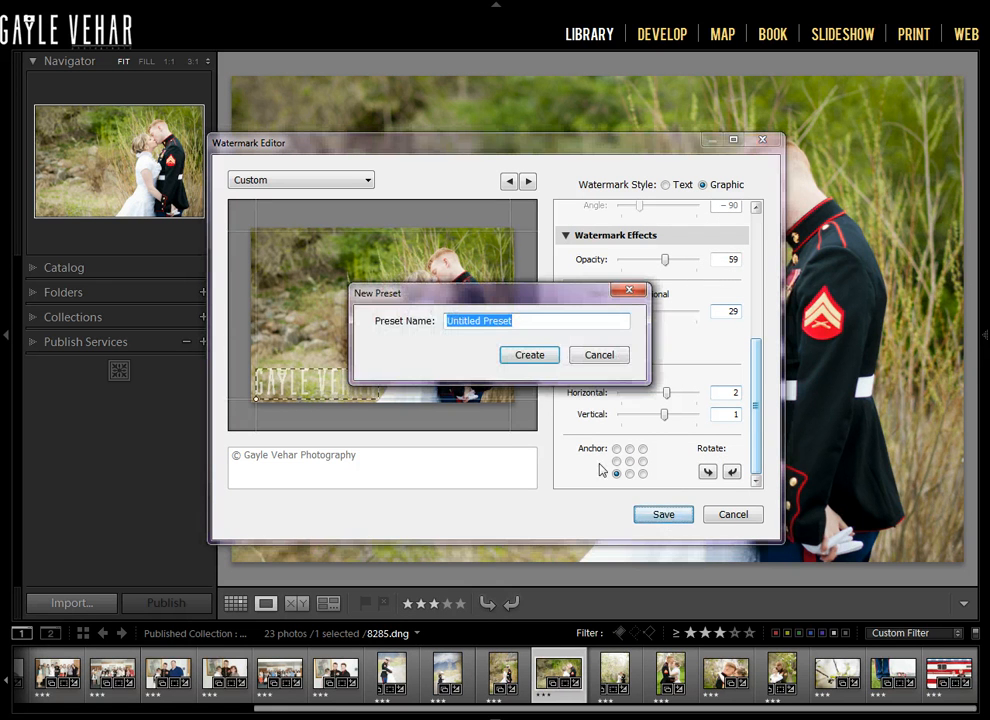
# Step: Name the preset 'Gayle Vehar Photography Graphic' and create it
pyautogui.write('Gayle Vehar Photogr')
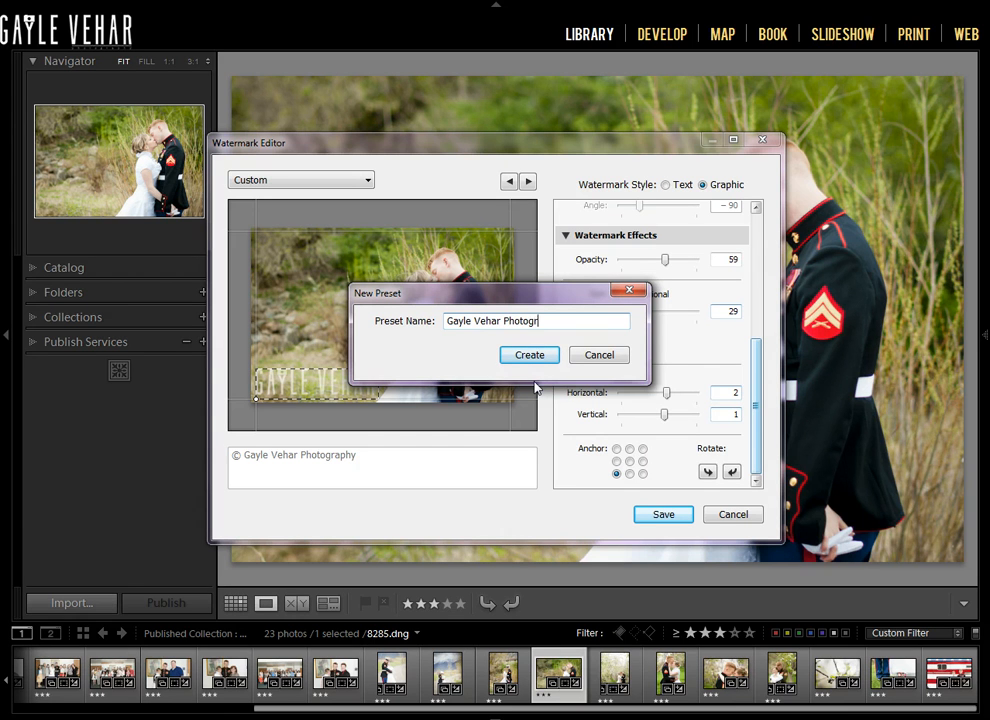
pyautogui.write('aphy')
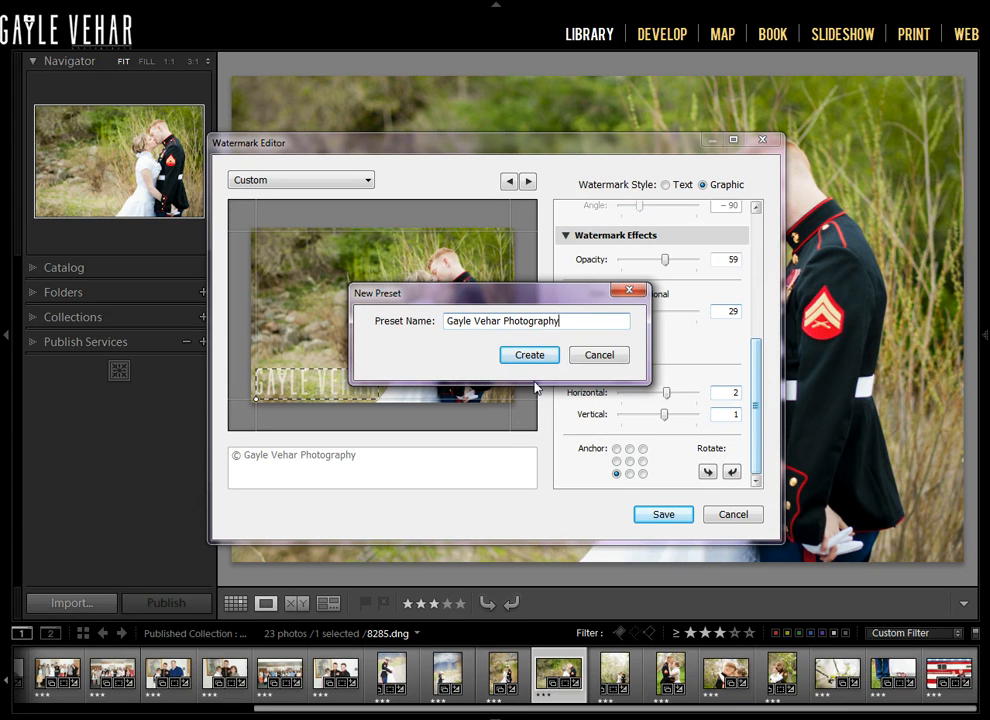
pyautogui.write('Graphic')
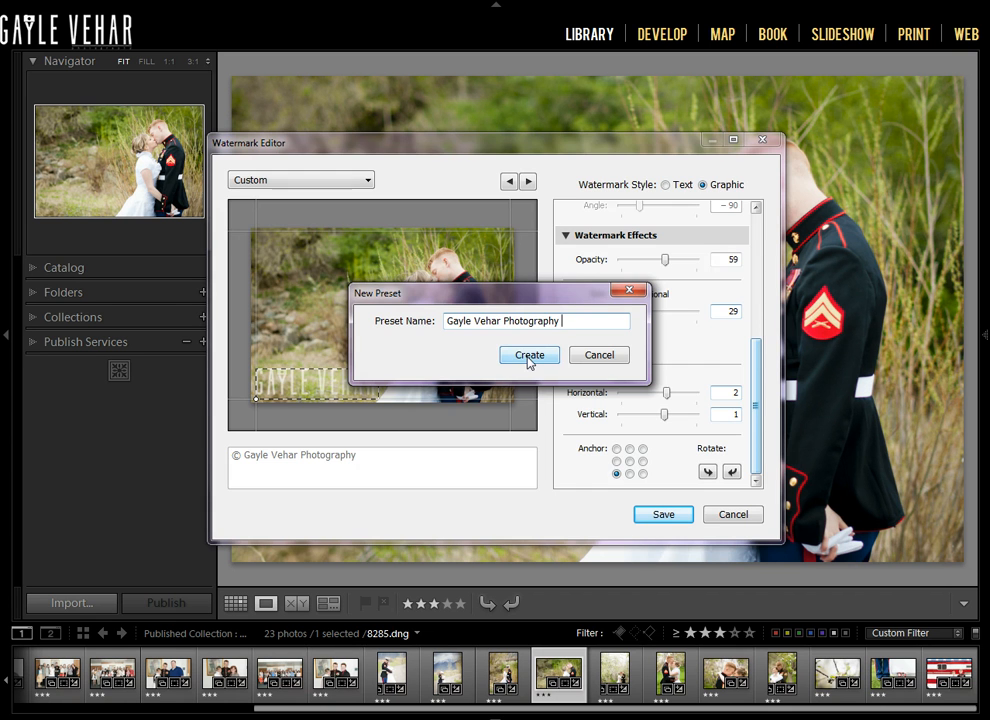
pyautogui.click(528, 356)
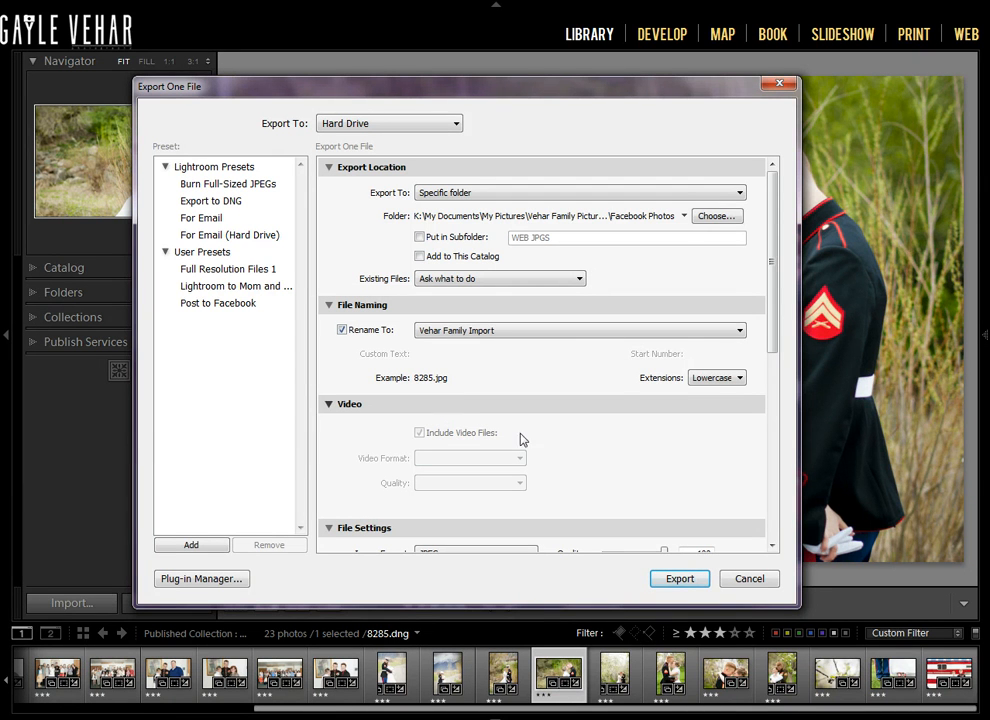
# Step: Choose the Gayle Vehar Photography watermark under Watermarking, then cancel the export
pyautogui.scroll(-3)
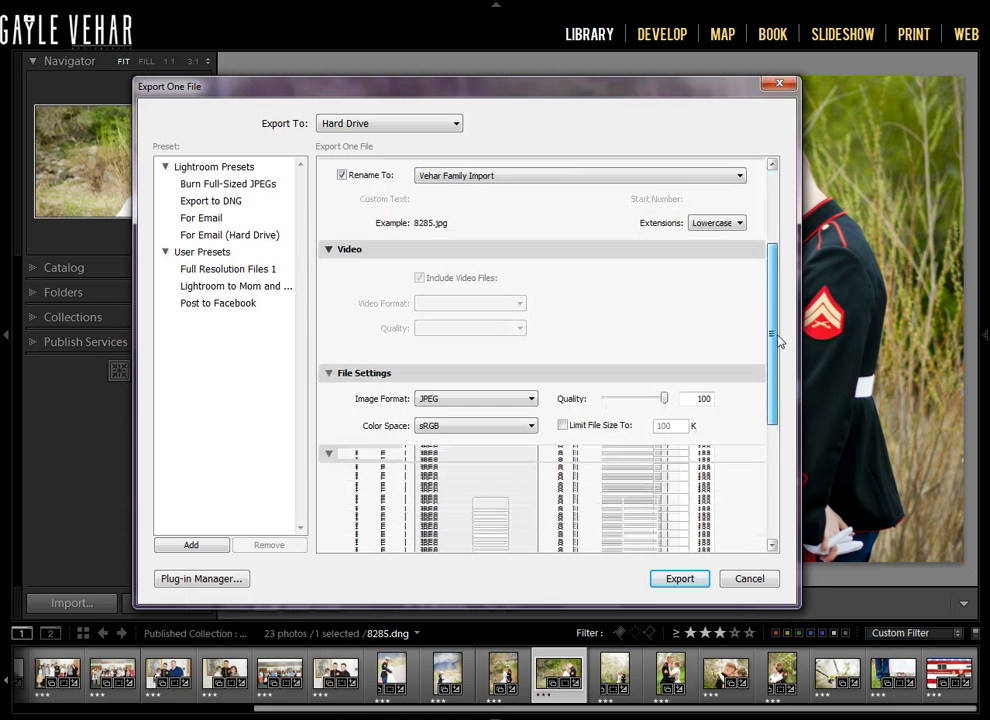
pyautogui.scroll(-3)
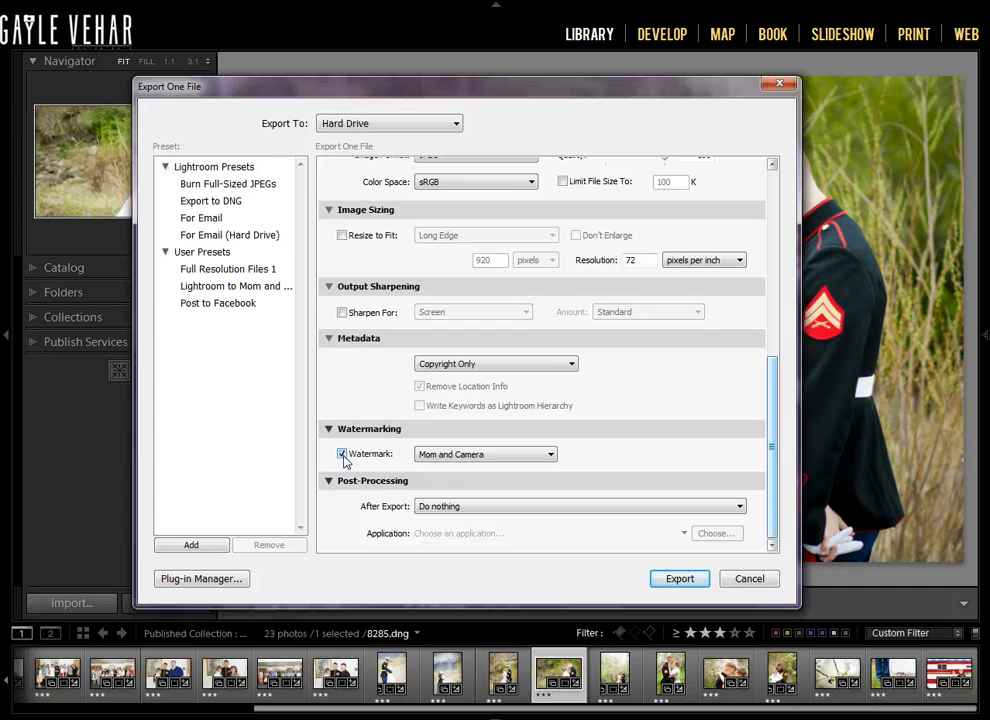
pyautogui.click(550, 454)
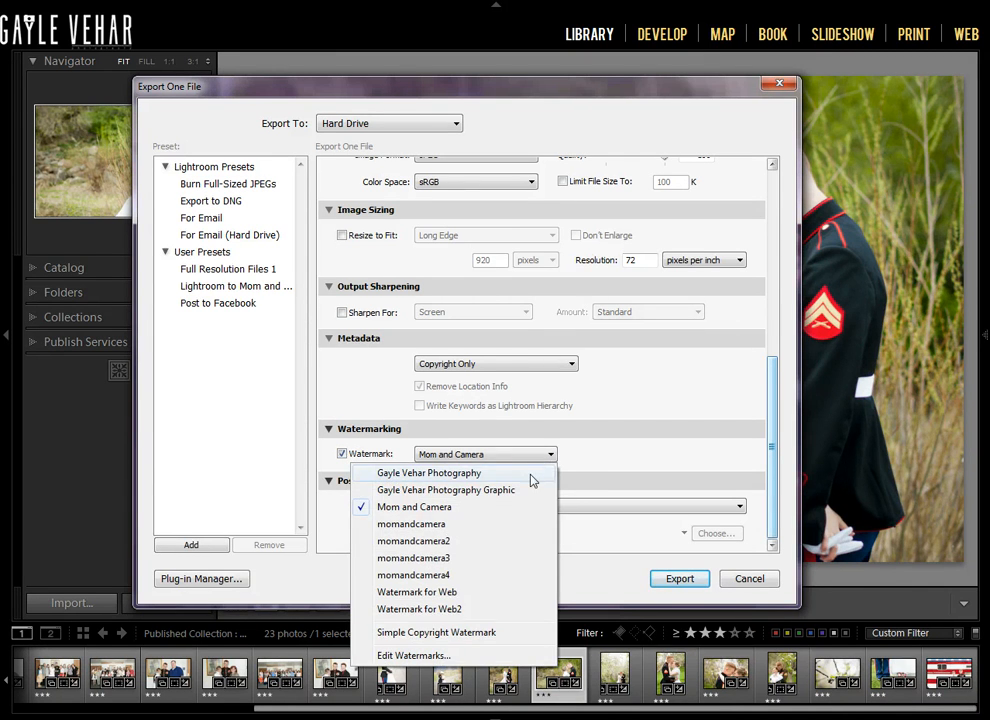
pyautogui.click(428, 472)
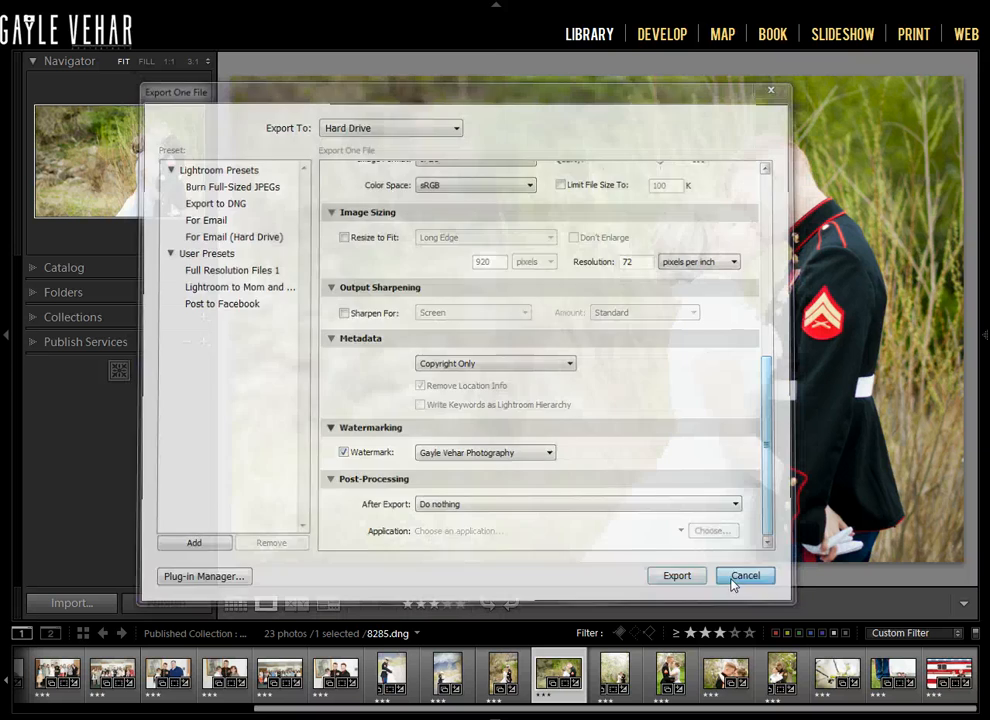
pyautogui.click(744, 576)
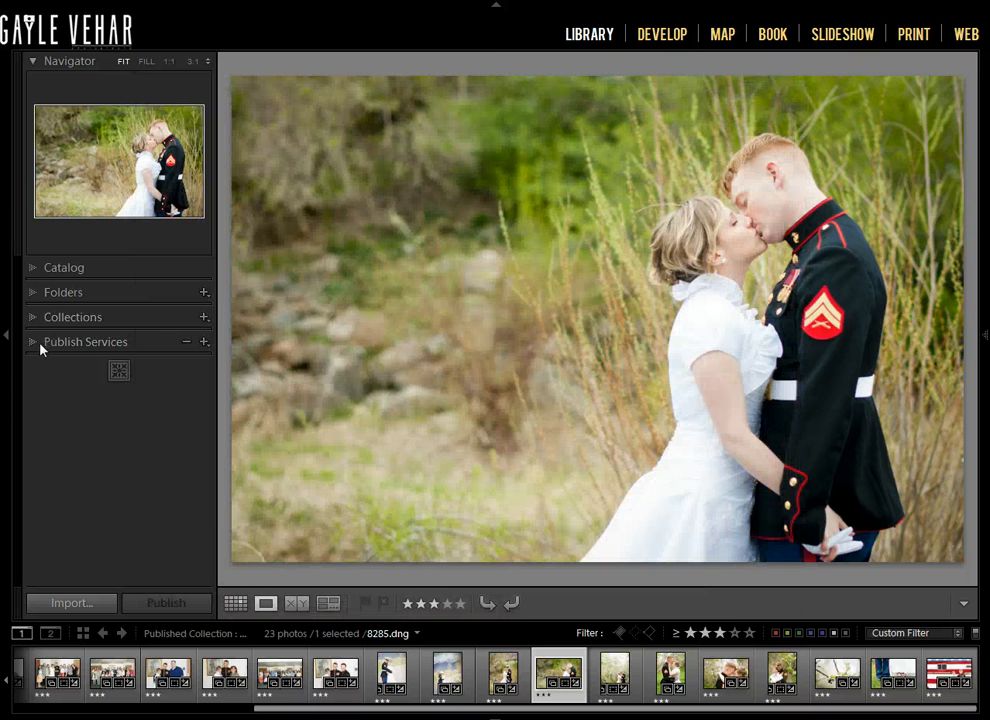